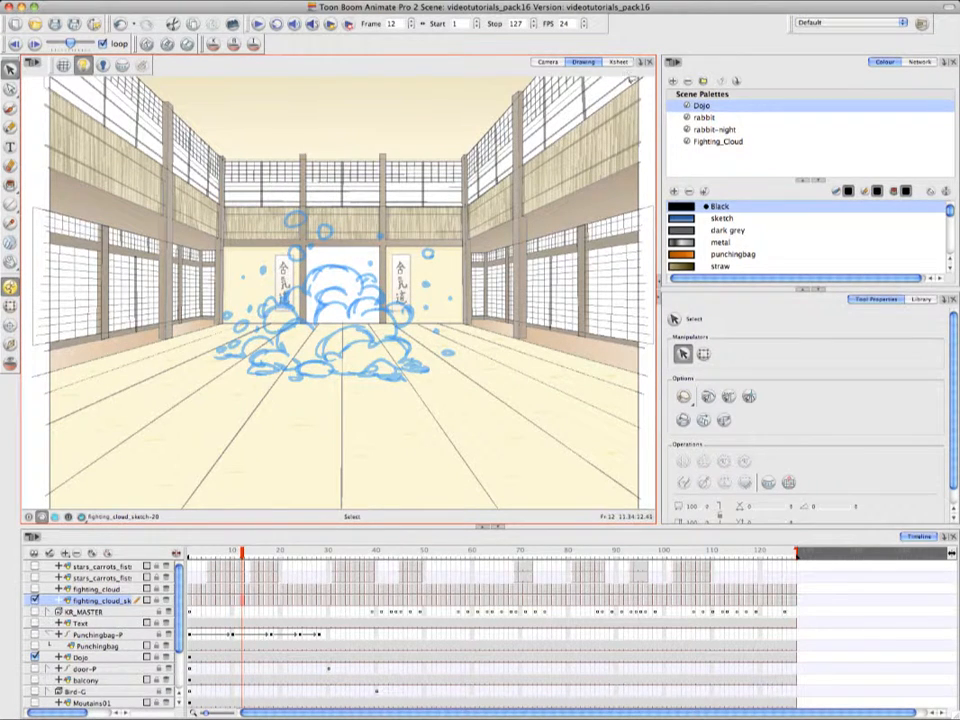
# Show the exposure sheet for the fighting cloud sketch column.
pyautogui.click(620, 62)
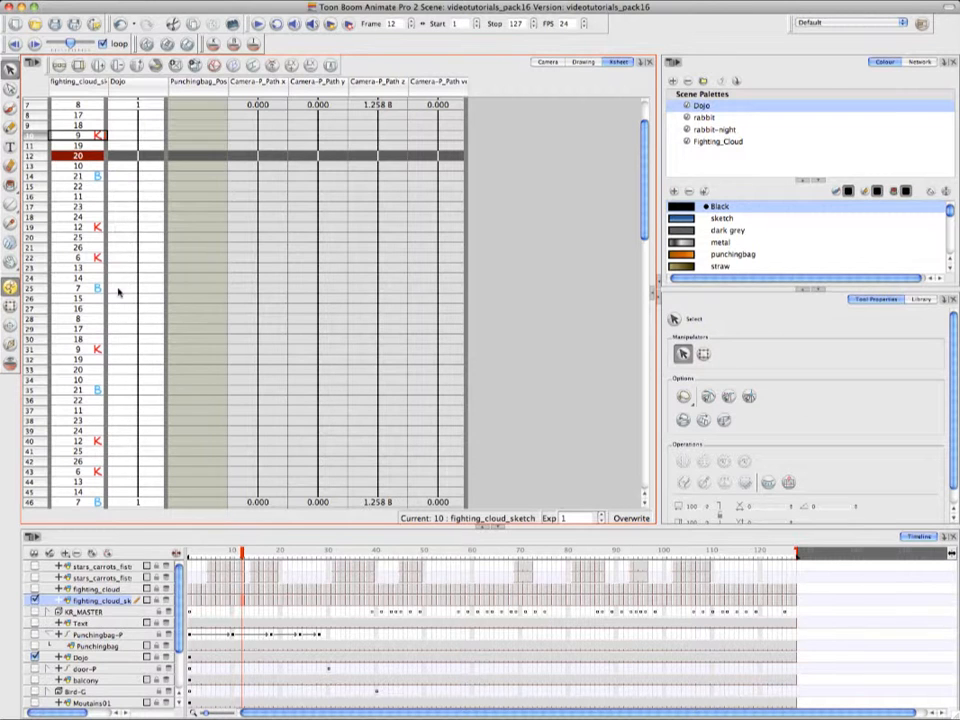
pyautogui.moveTo(116, 510)
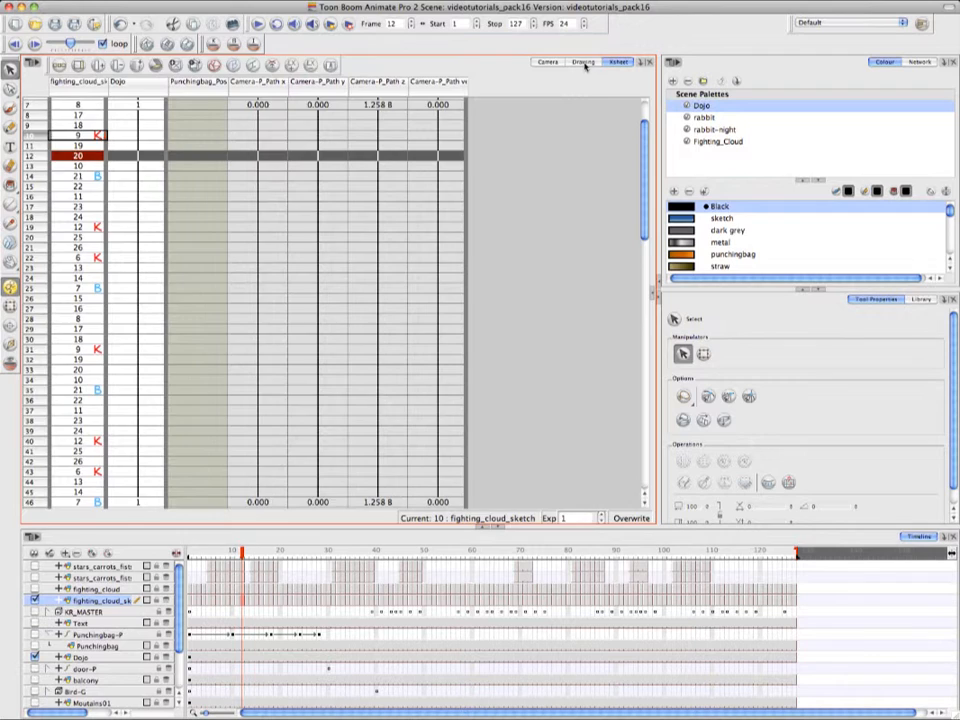
# Return to the dojo scene view with onion-skin outlines around the cloud.
pyautogui.click(580, 60)
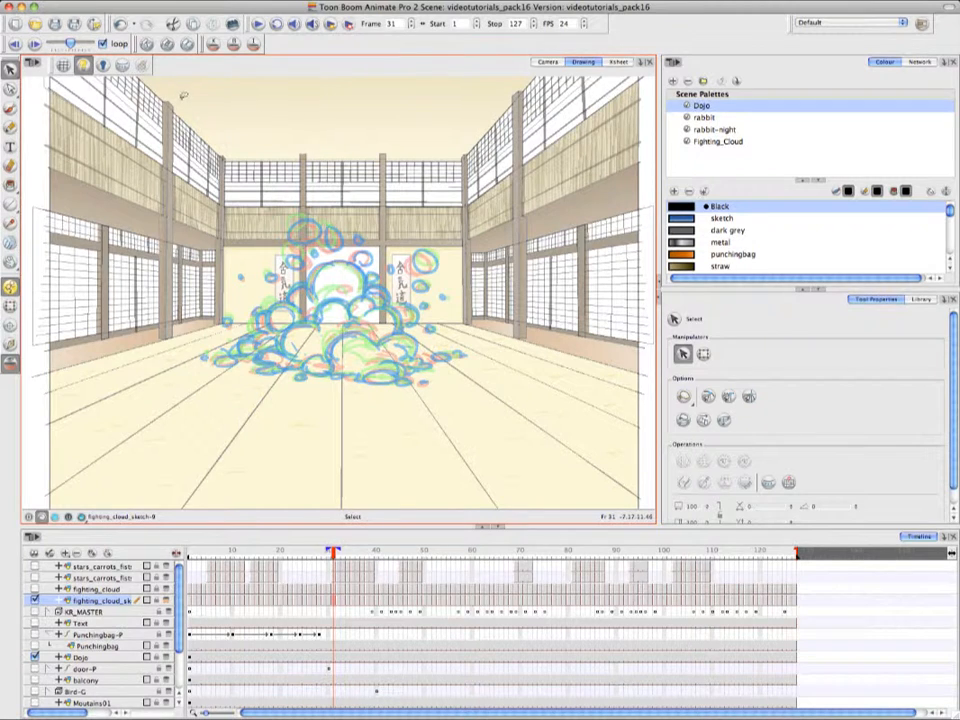
# Add the Onion Skin commands to the drawing view toolbar via Customize and confirm.
pyautogui.click(48, 68)
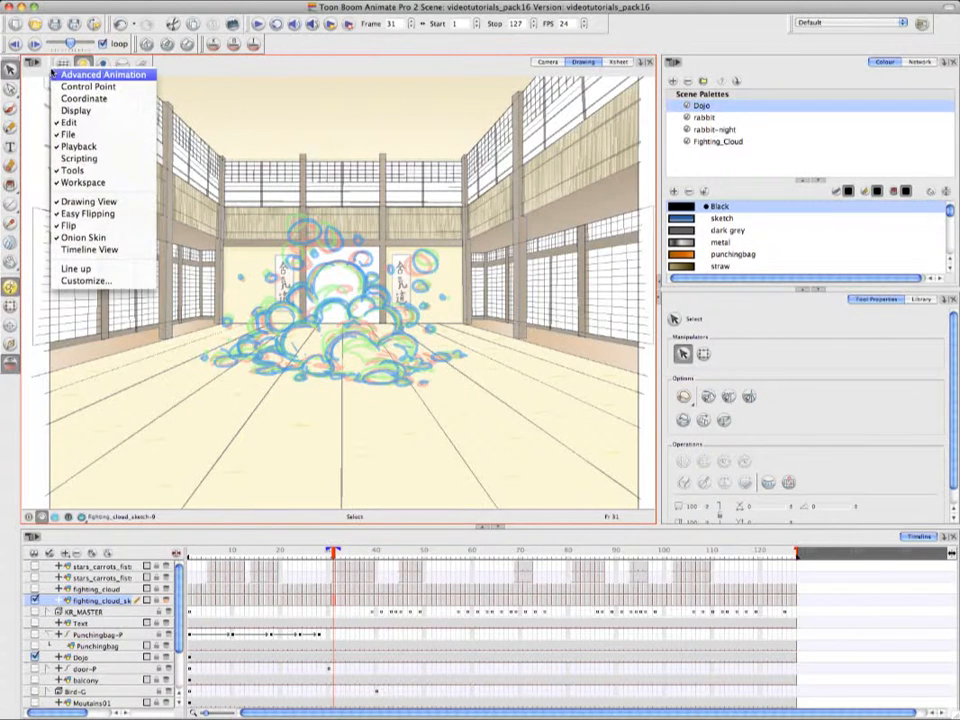
pyautogui.moveTo(84, 280)
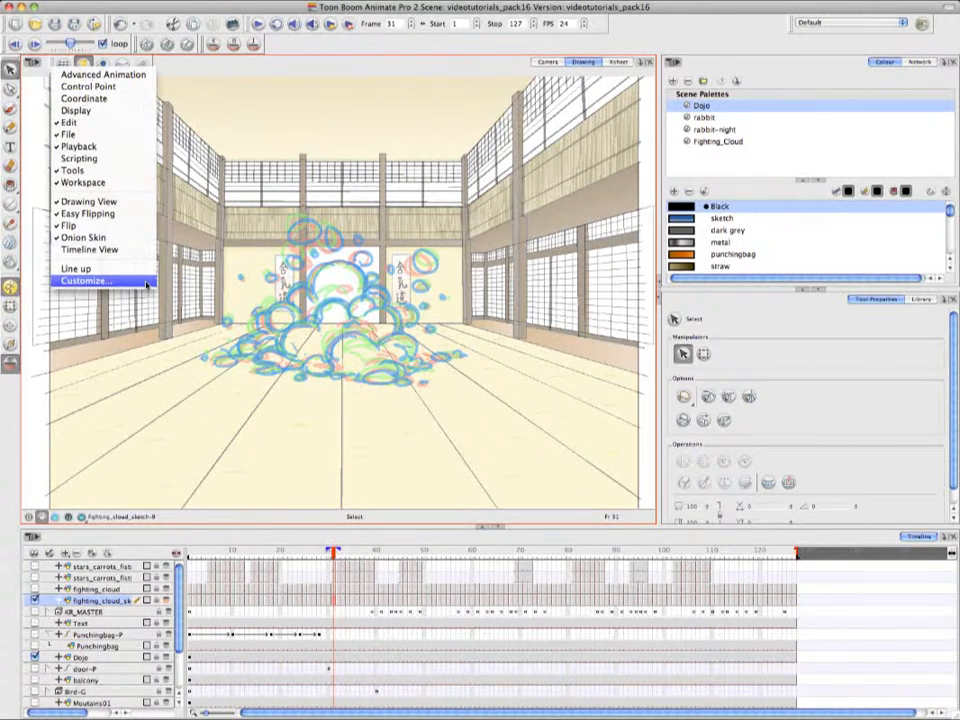
pyautogui.click(88, 280)
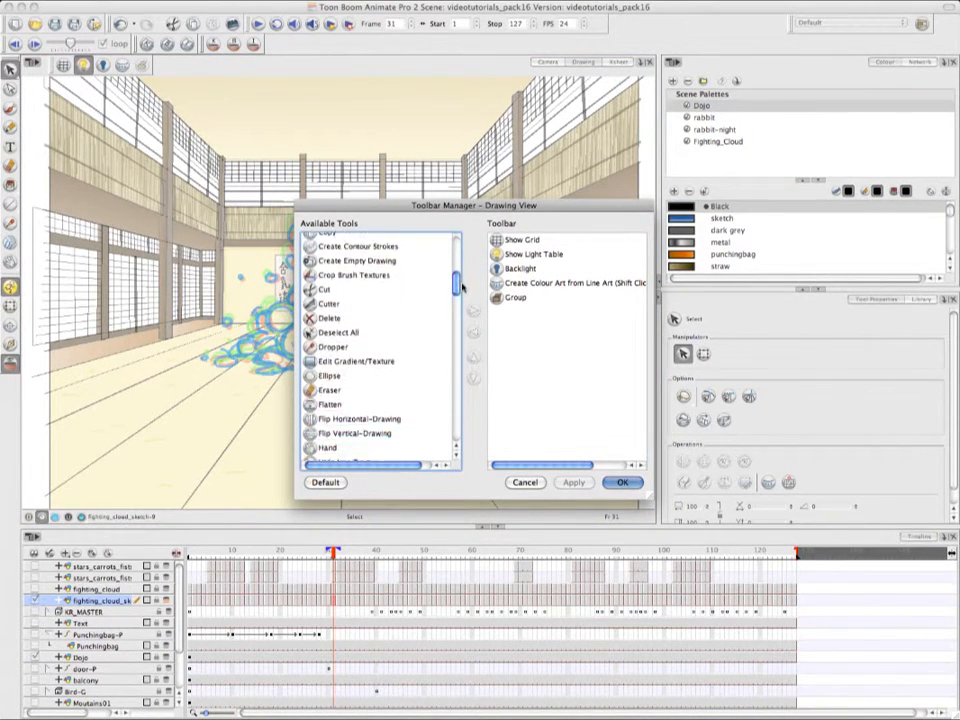
pyautogui.scroll(-3)
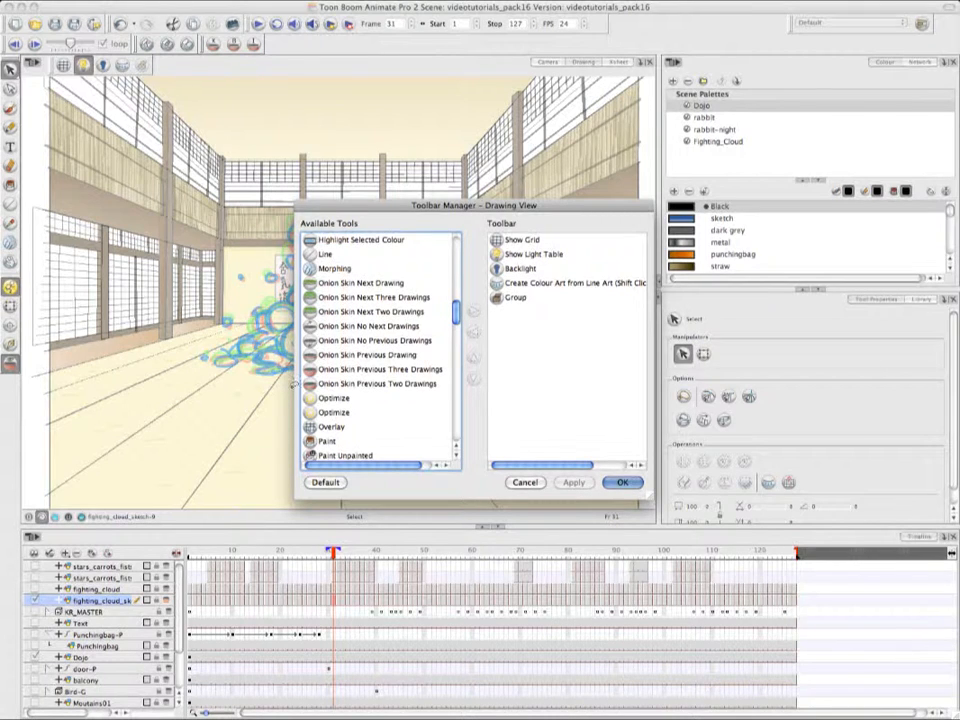
pyautogui.click(360, 284)
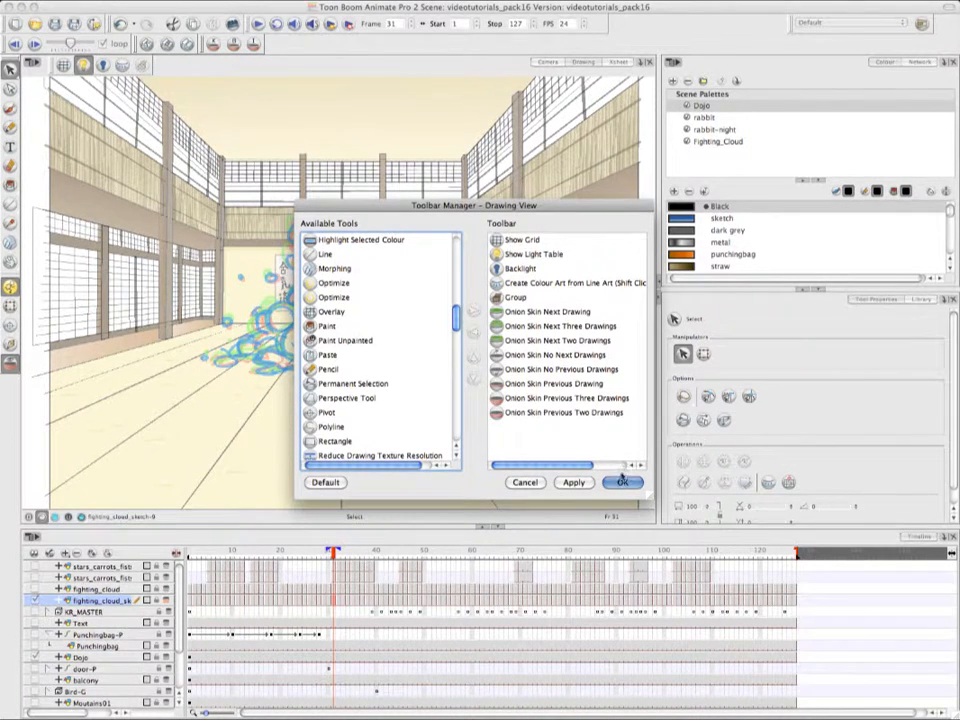
pyautogui.click(626, 482)
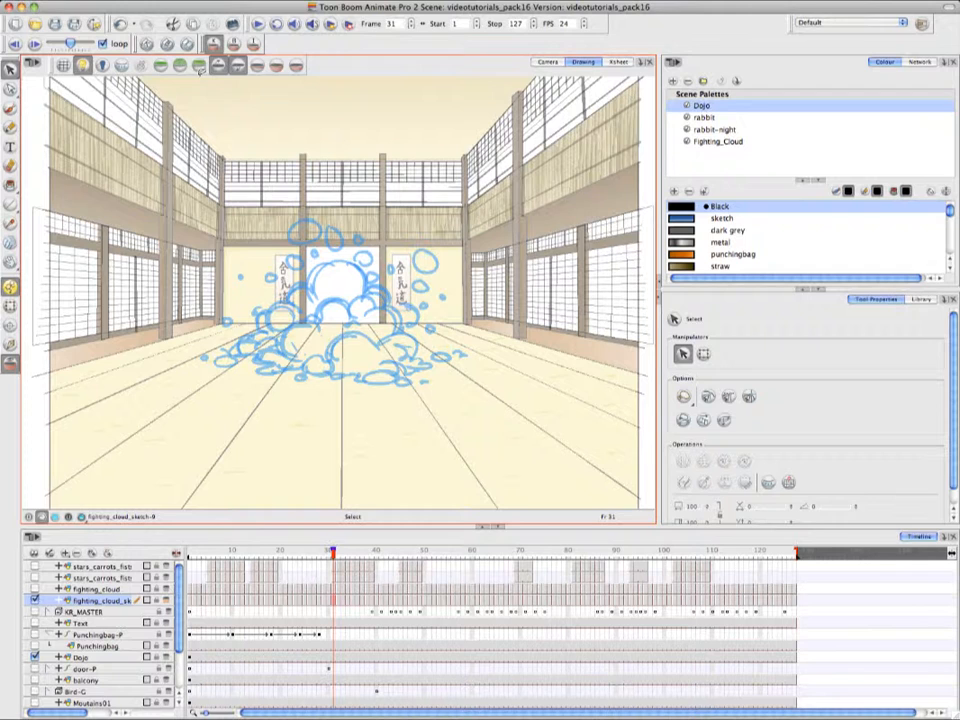
pyautogui.moveTo(212, 46)
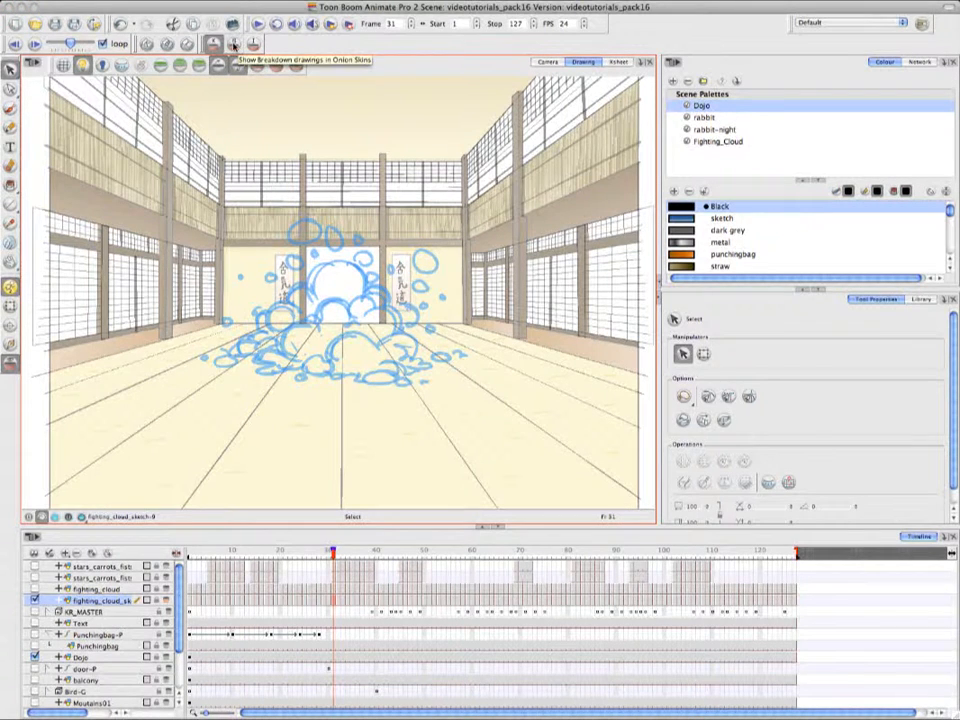
# Switch to the Drawing view showing the rabbit head sketch alone.
pyautogui.click(212, 44)
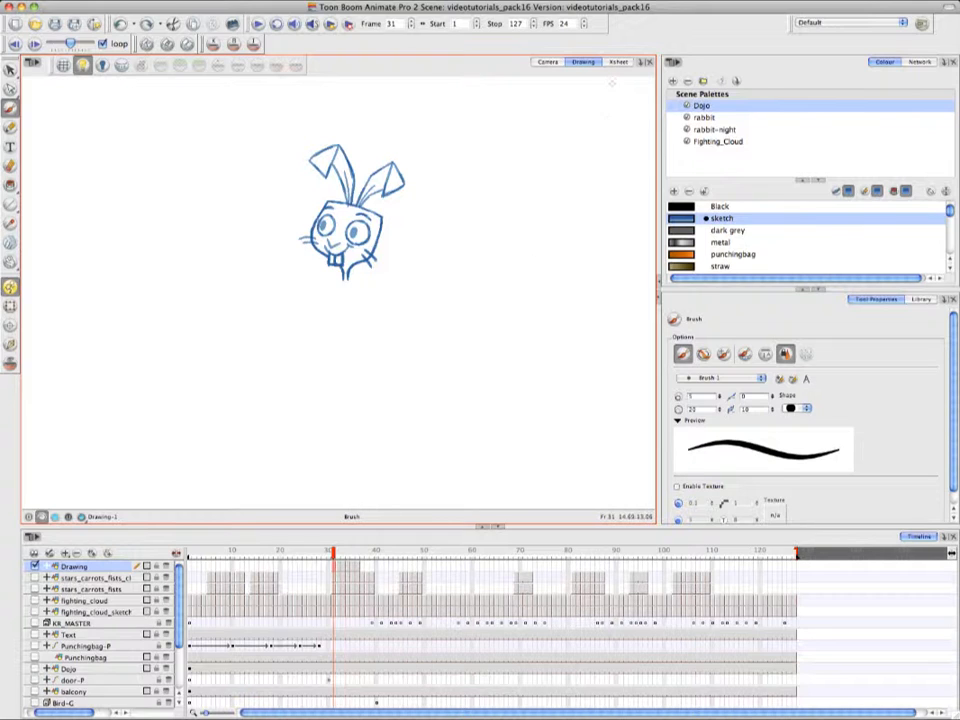
pyautogui.click(612, 62)
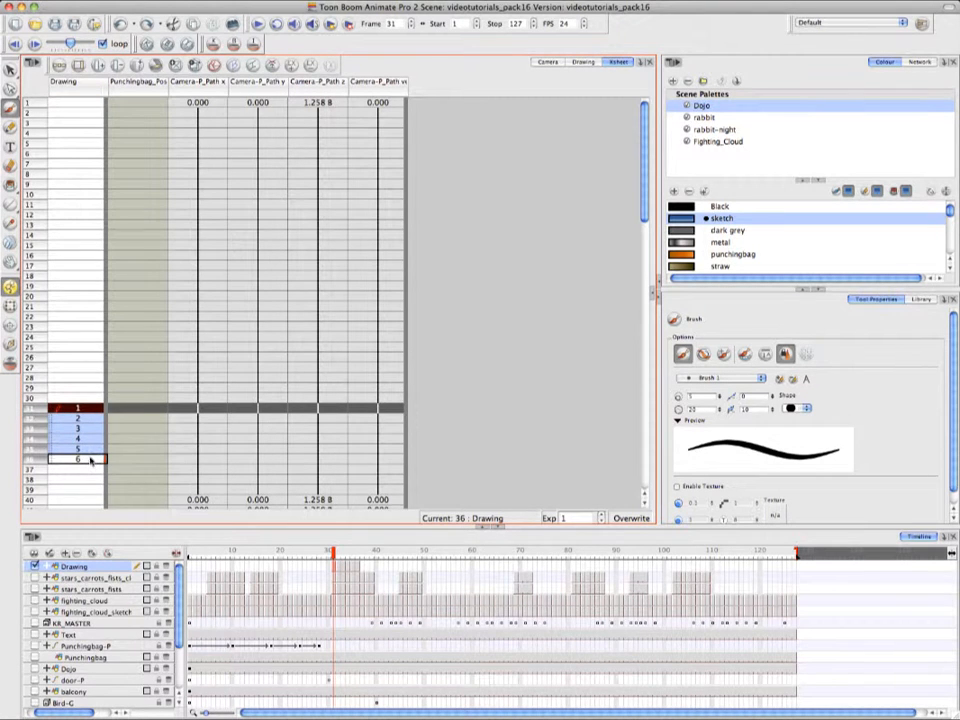
pyautogui.rightClick(76, 458)
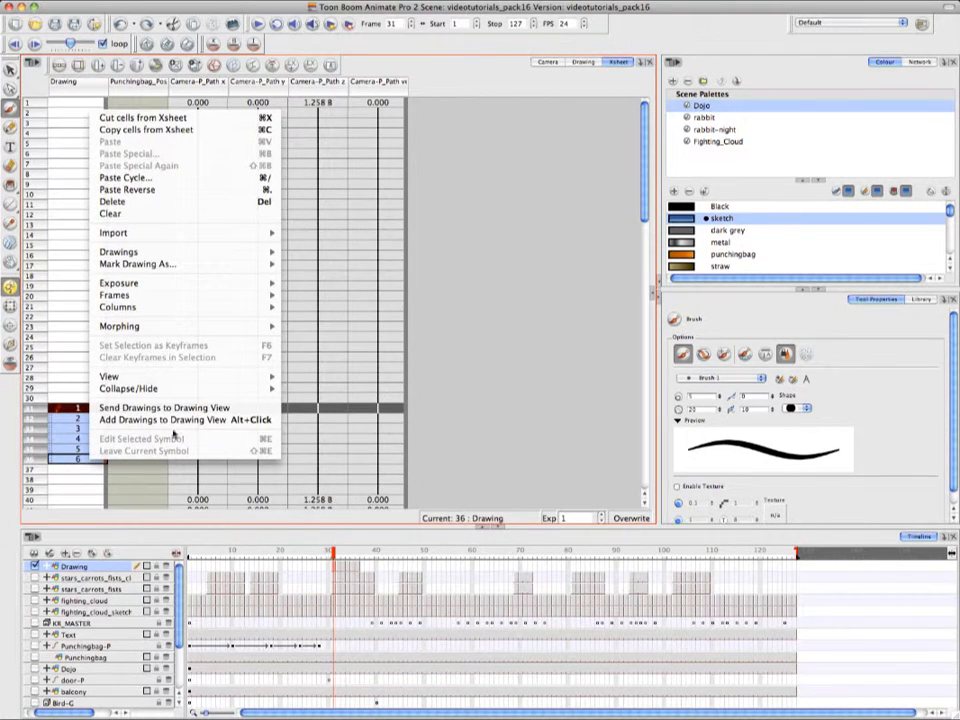
pyautogui.moveTo(176, 408)
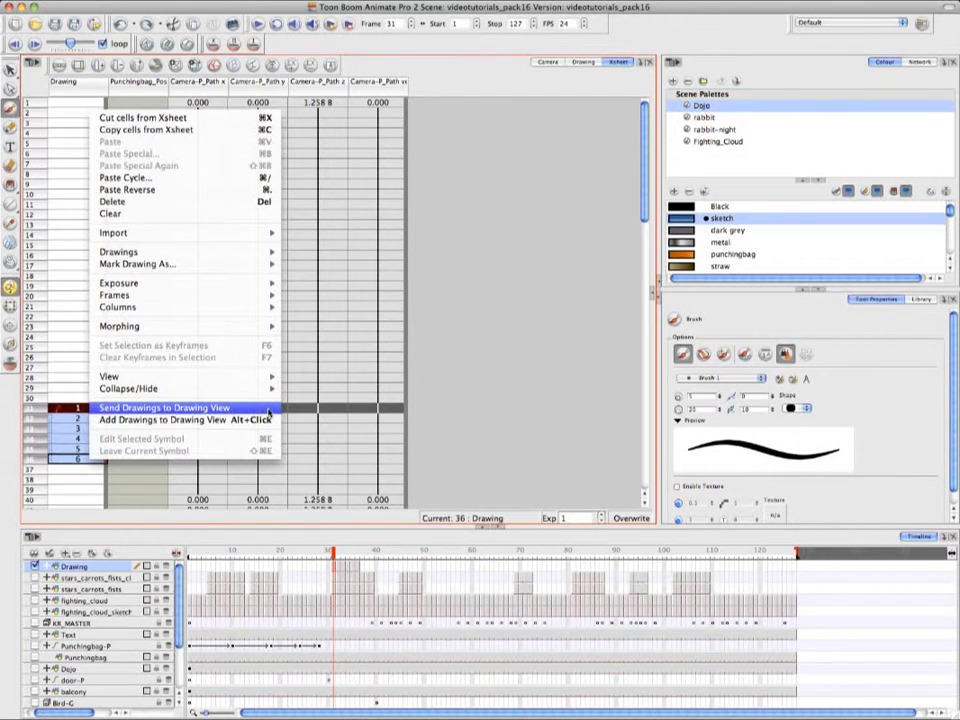
pyautogui.click(164, 408)
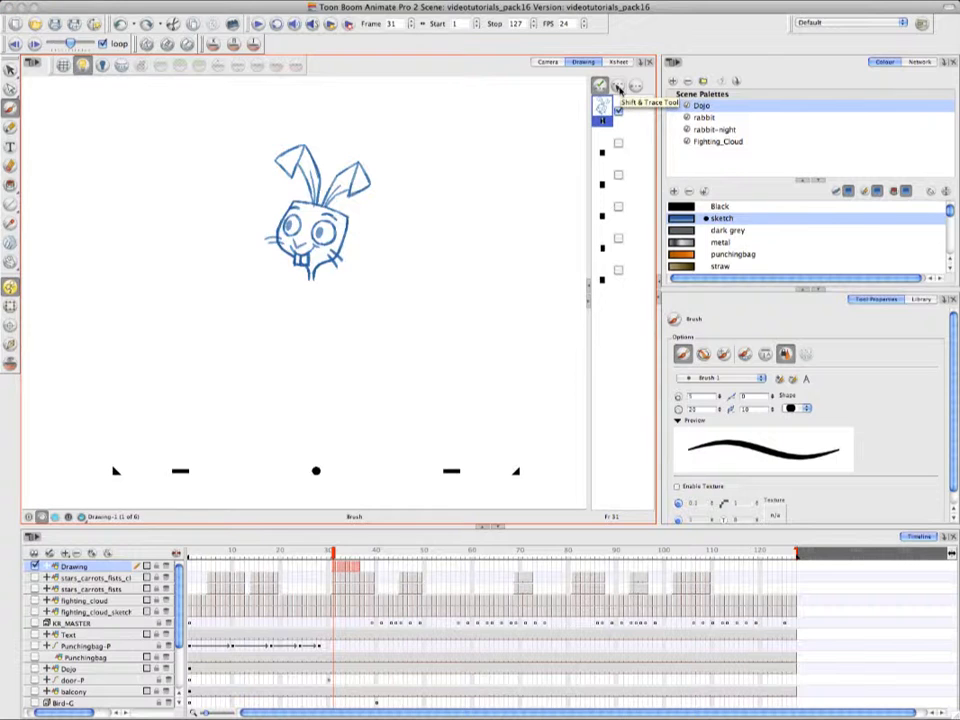
pyautogui.click(618, 84)
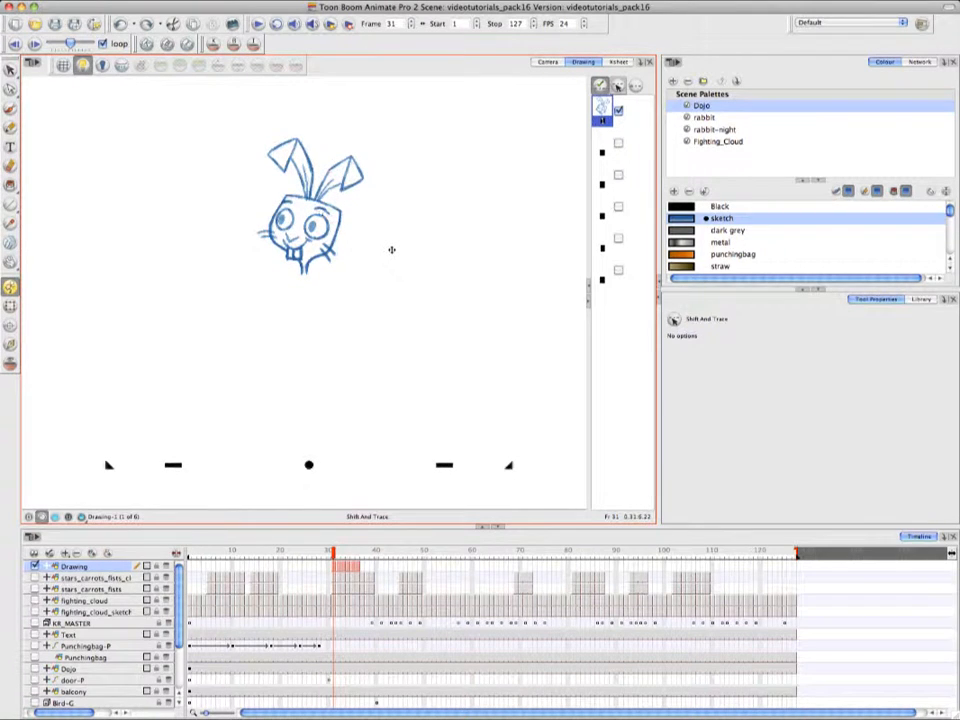
pyautogui.moveTo(32, 388)
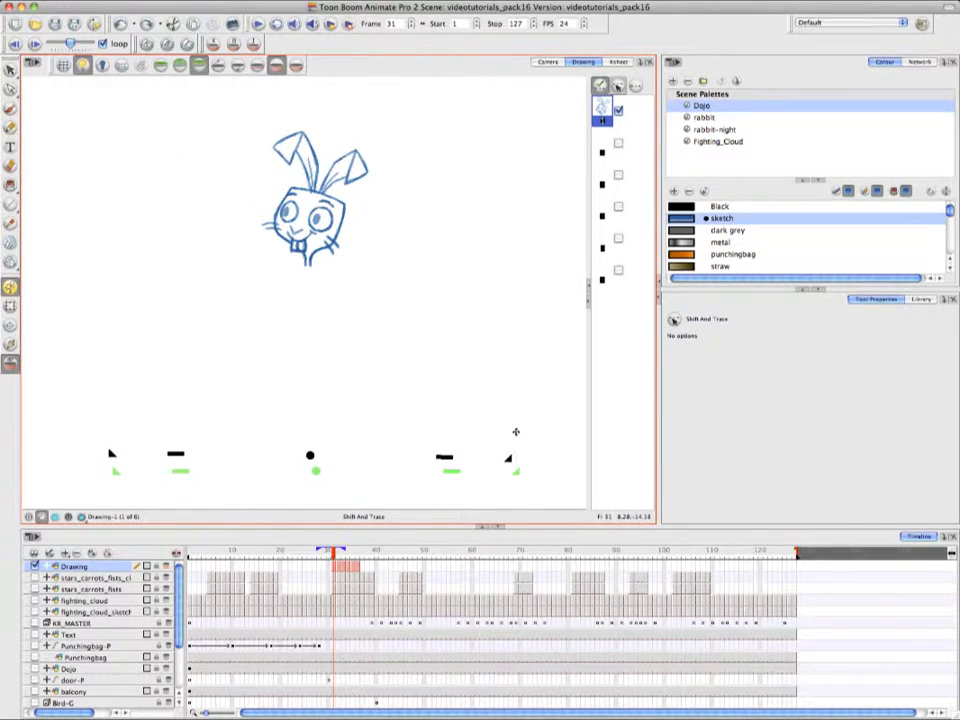
pyautogui.moveTo(496, 388)
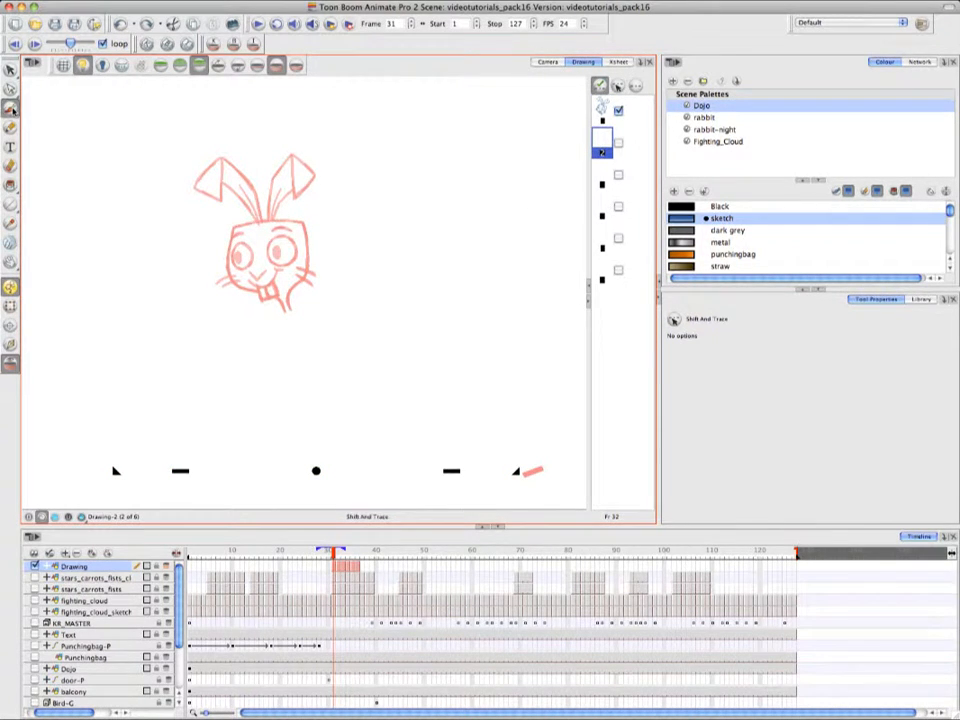
# Paint a red brush annotation stroke over the faint red rabbit drawing.
pyautogui.click(12, 110)
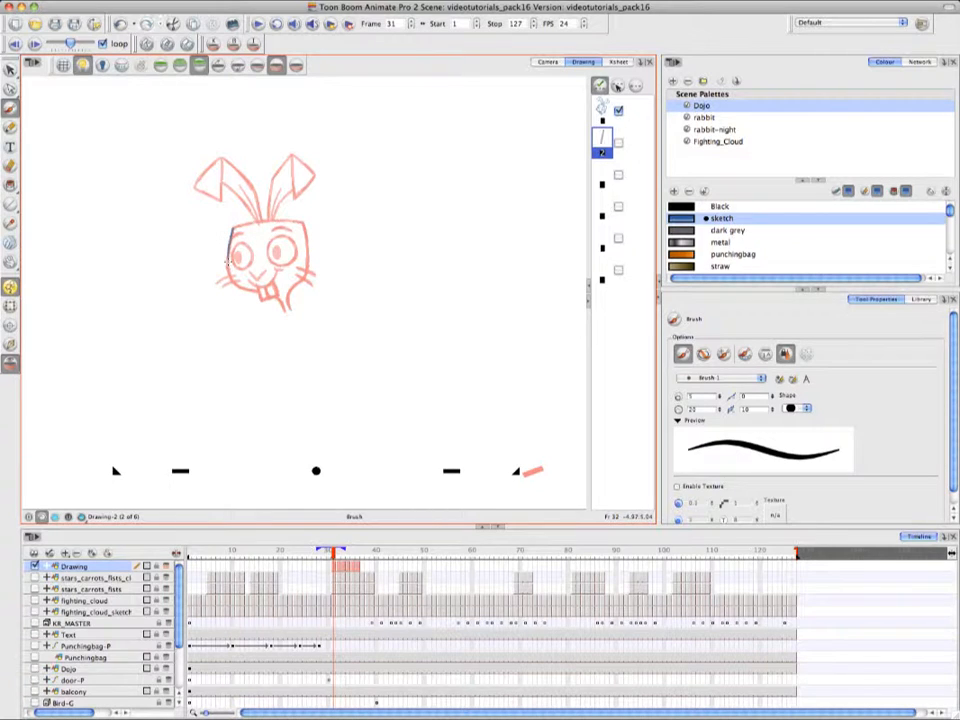
pyautogui.moveTo(228, 218); pyautogui.dragTo(224, 290)
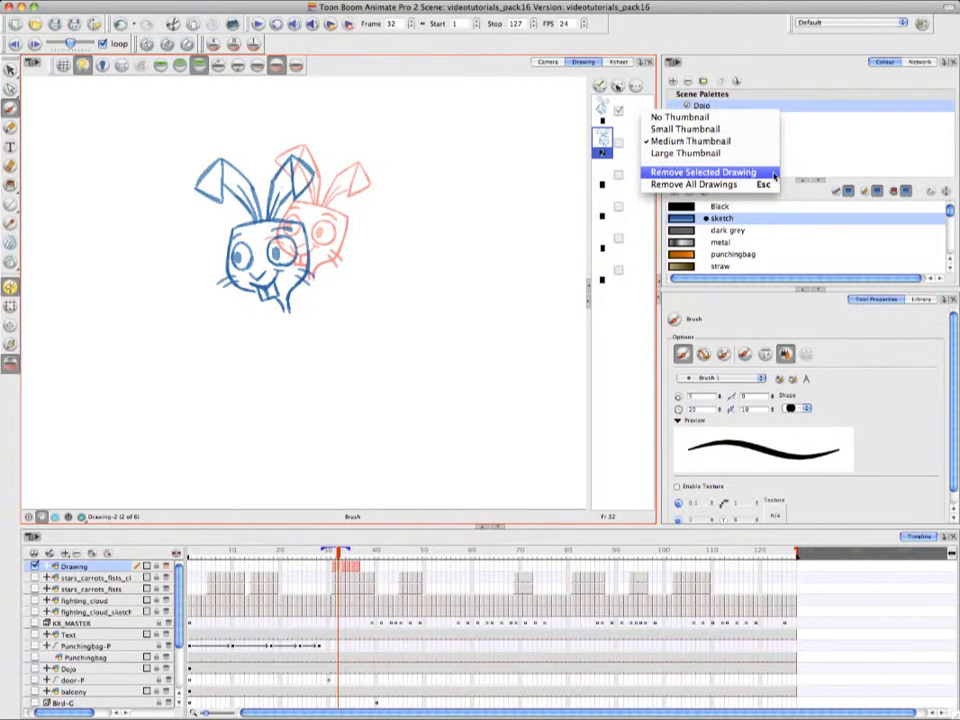
# Remove the selected extra offset rabbit drawing, leaving only the blue sketch.
pyautogui.click(704, 172)
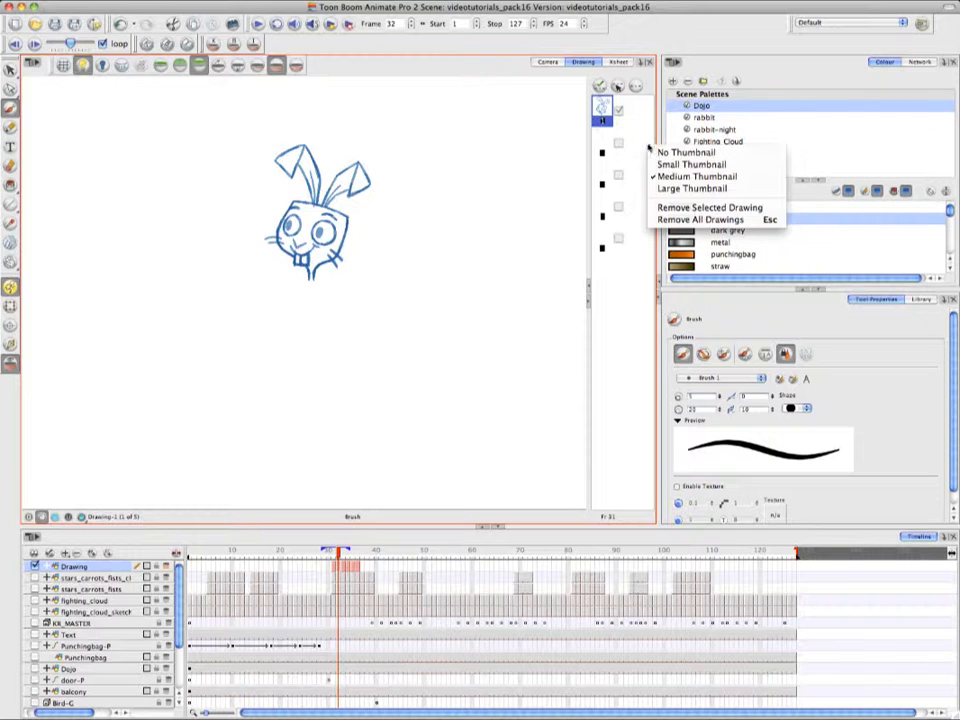
pyautogui.moveTo(728, 218)
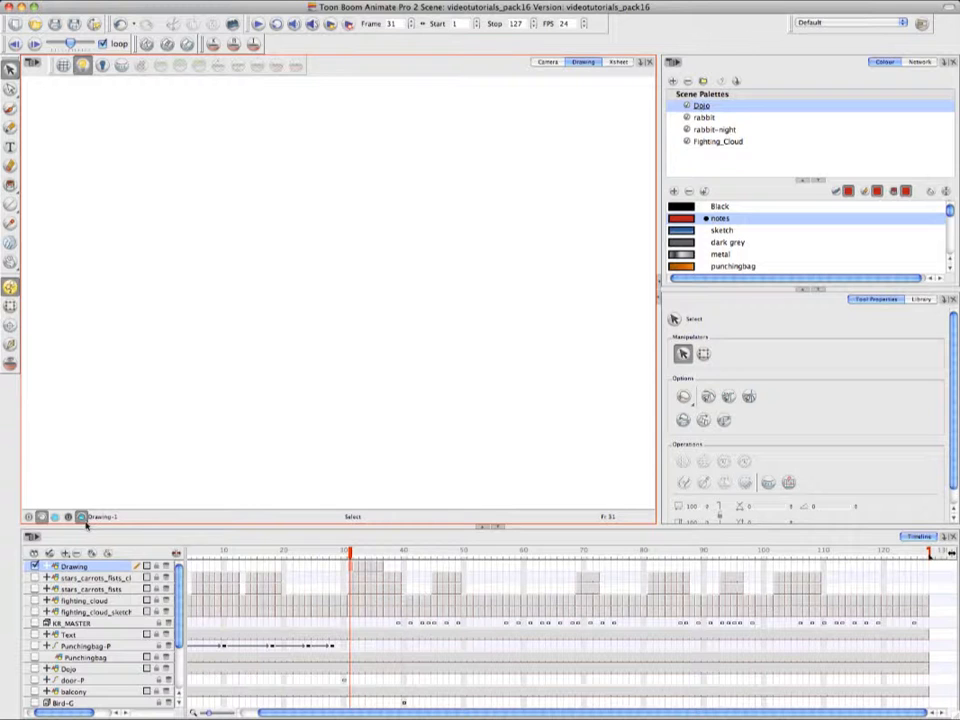
# Go to the large rabbit frame, load the rabbit palette and choose the Outline colour.
pyautogui.click(84, 536)
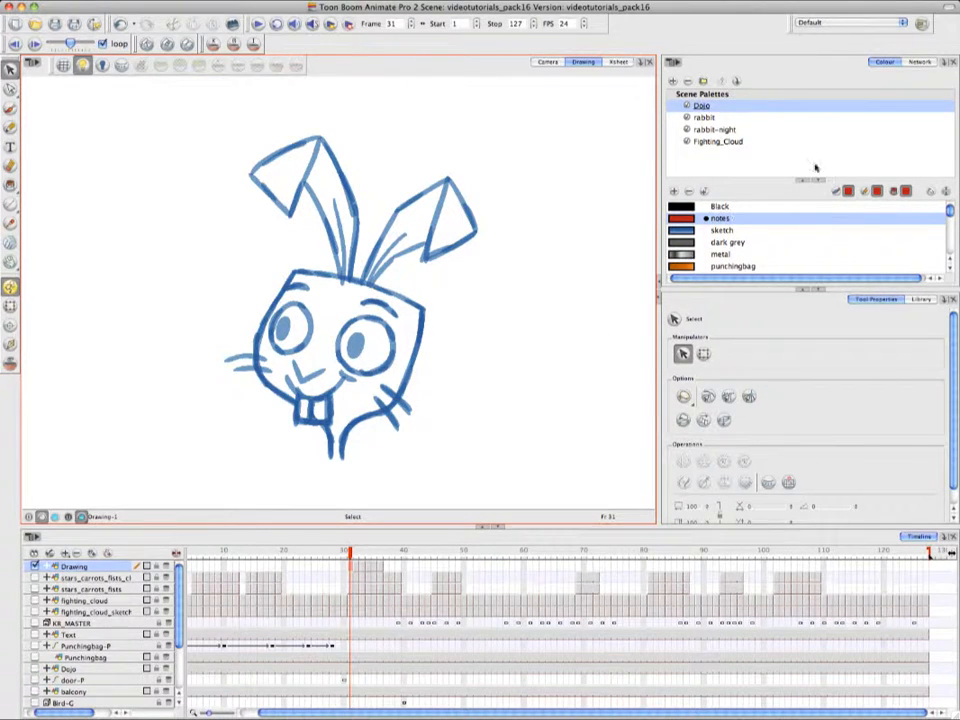
pyautogui.click(708, 116)
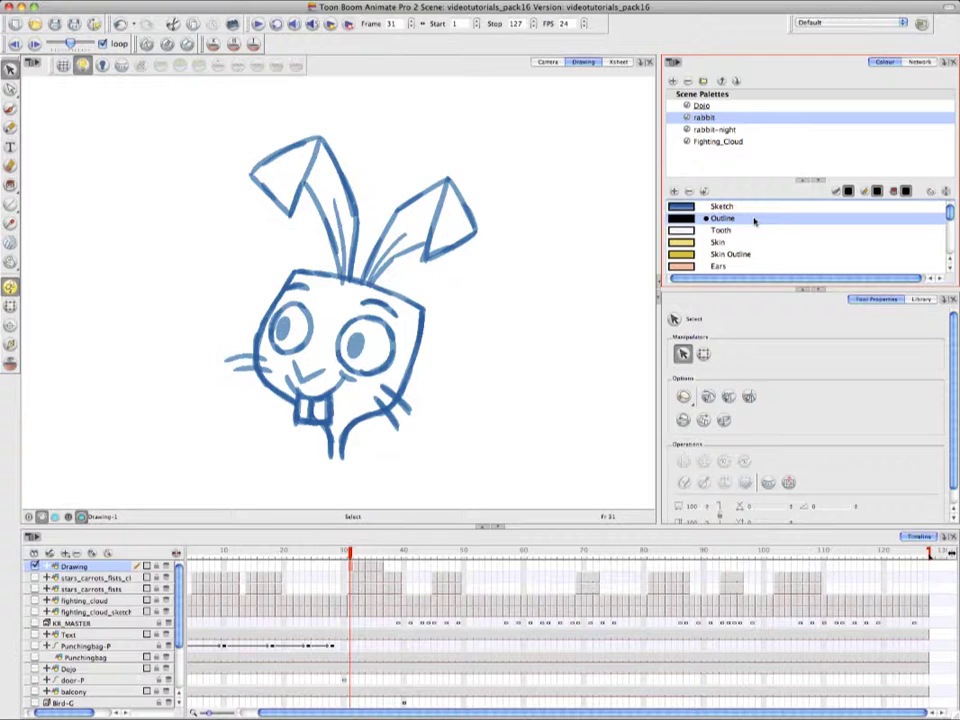
pyautogui.click(12, 108)
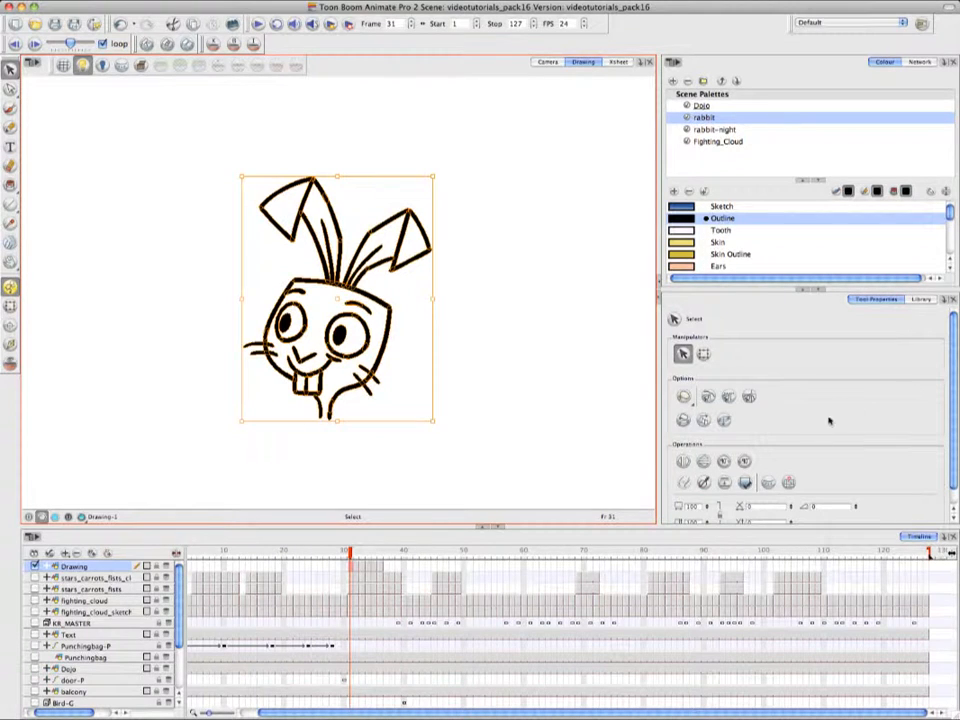
pyautogui.moveTo(772, 480)
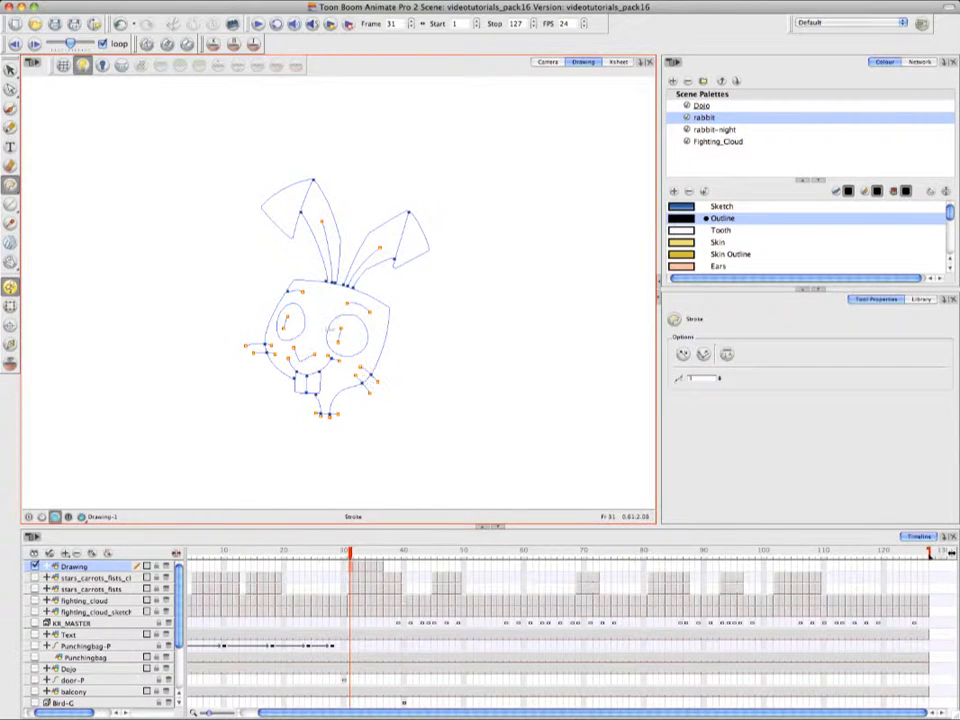
# Switch to the Paint tool to fill the rabbit's colour art.
pyautogui.click(12, 184)
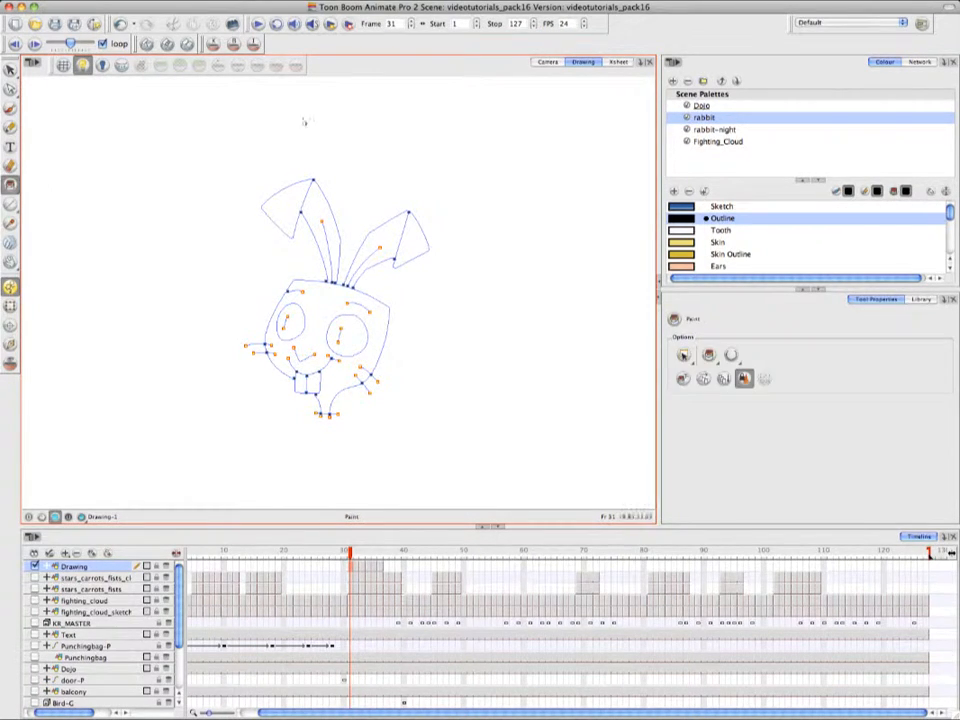
pyautogui.click(718, 242)
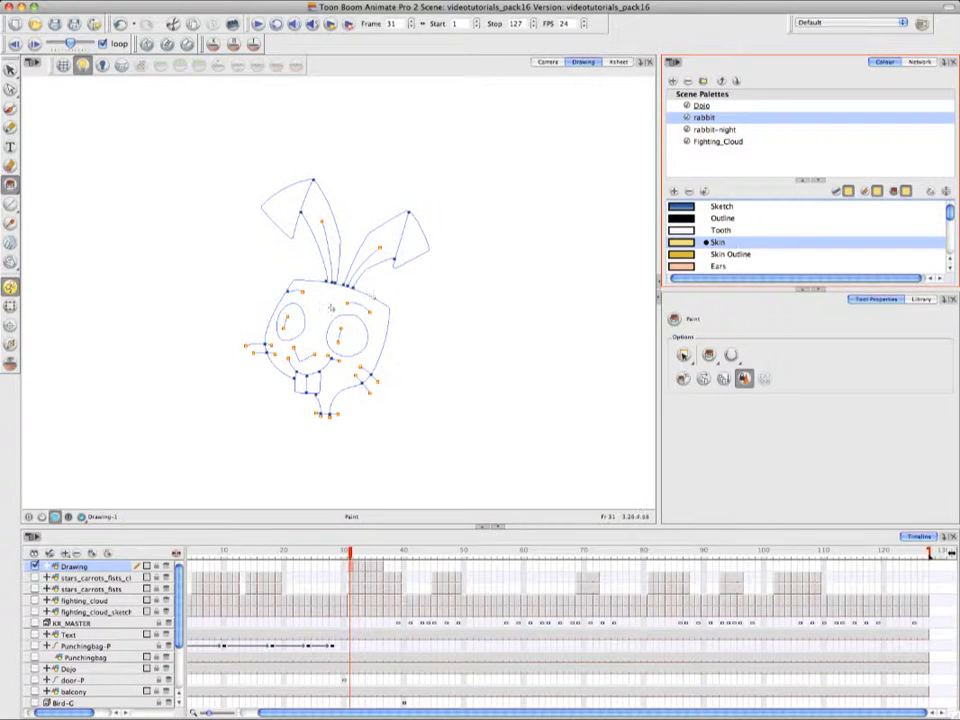
pyautogui.click(330, 310)
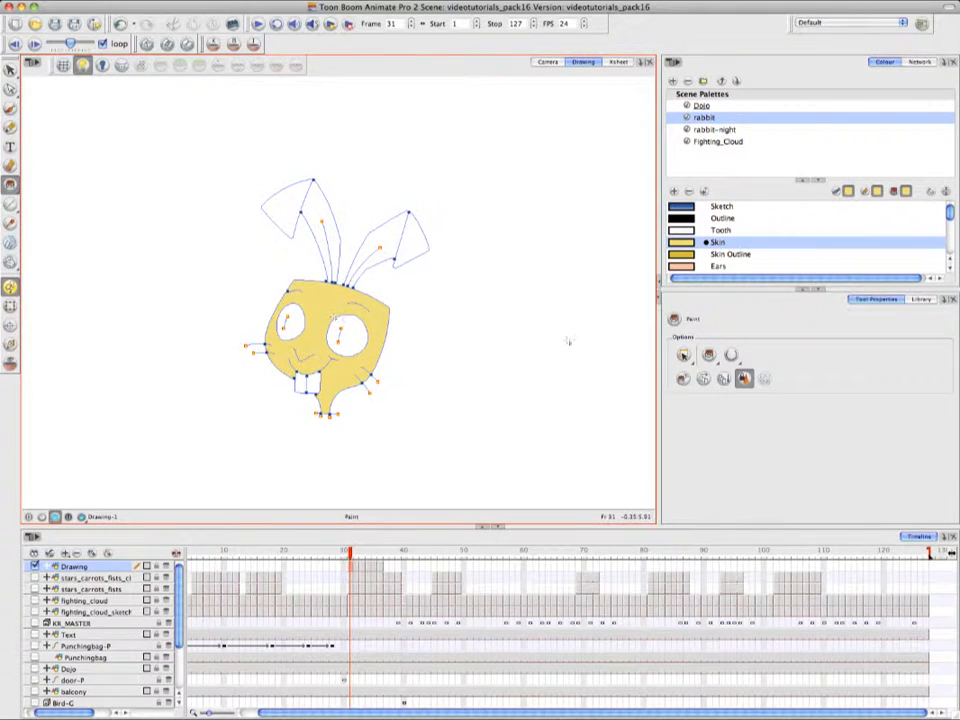
pyautogui.click(724, 230)
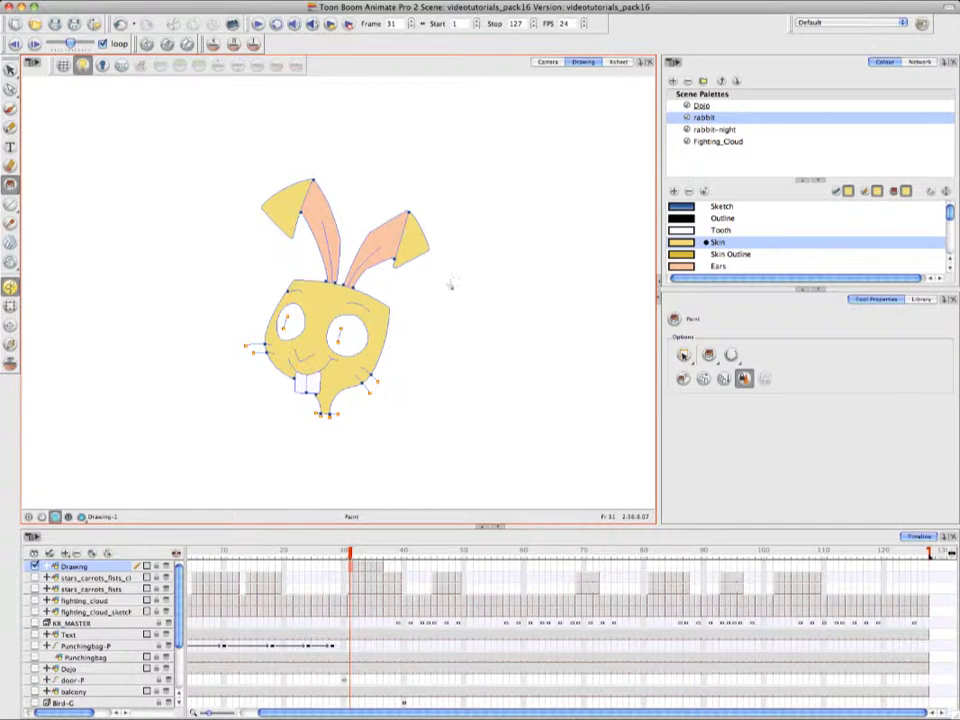
pyautogui.scroll(-3)
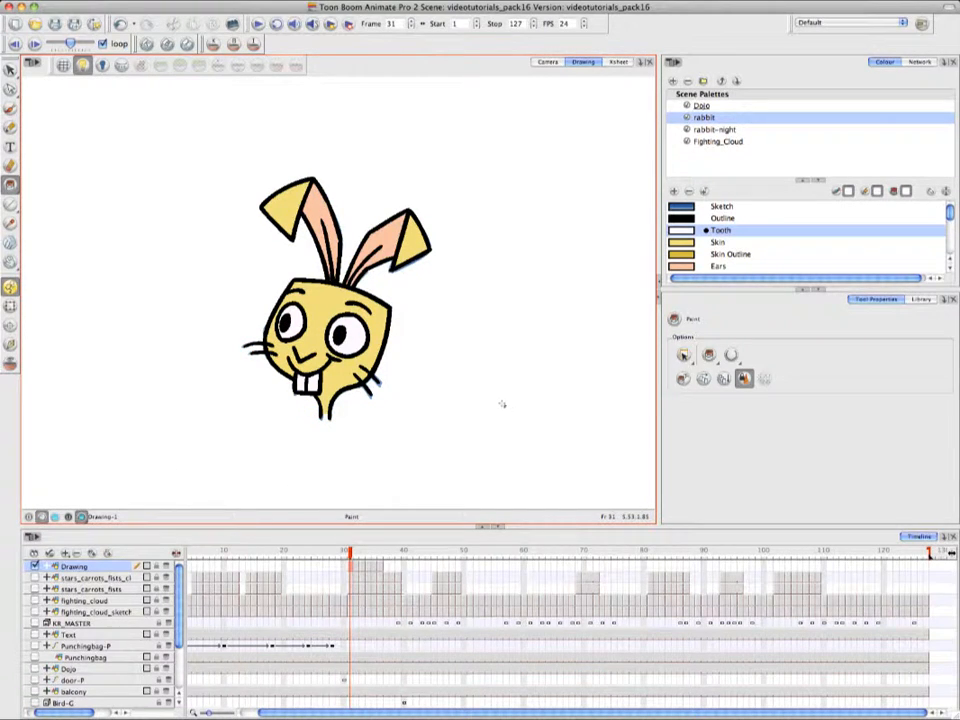
pyautogui.moveTo(436, 424)
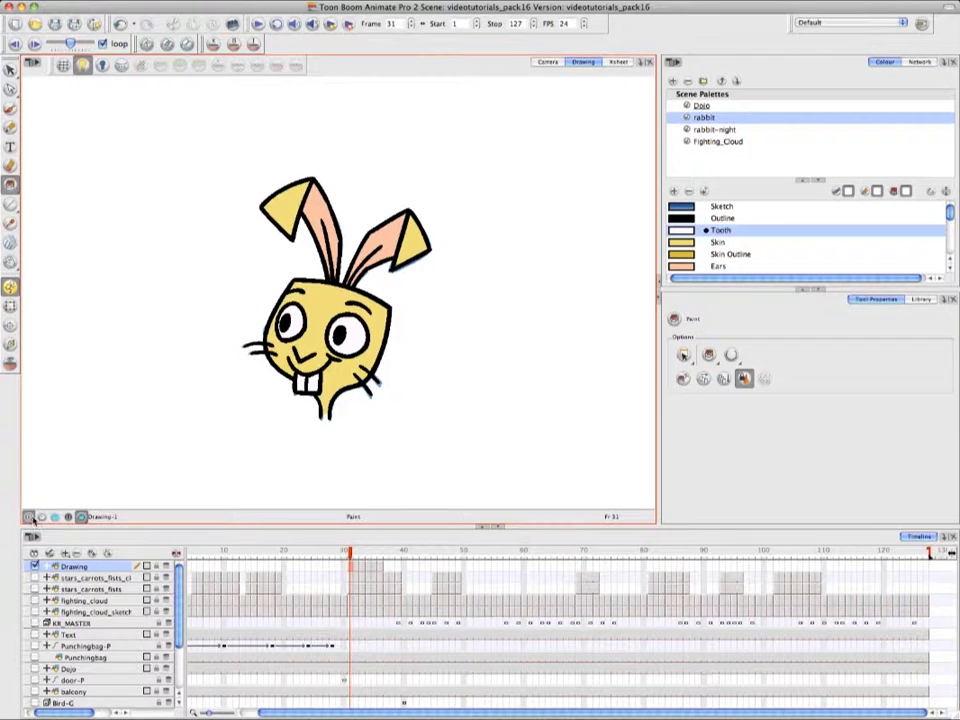
# Draw red overlay notes: ear arc with hatching, a line from the face, and 'yellow'.
pyautogui.click(694, 106)
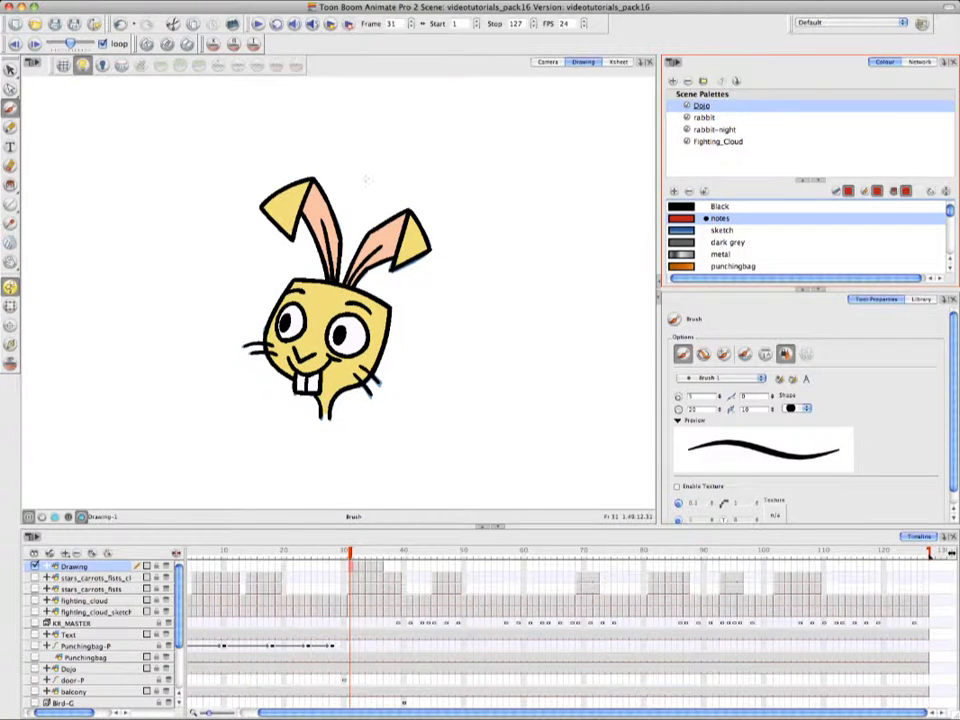
pyautogui.moveTo(360, 176); pyautogui.dragTo(444, 280)
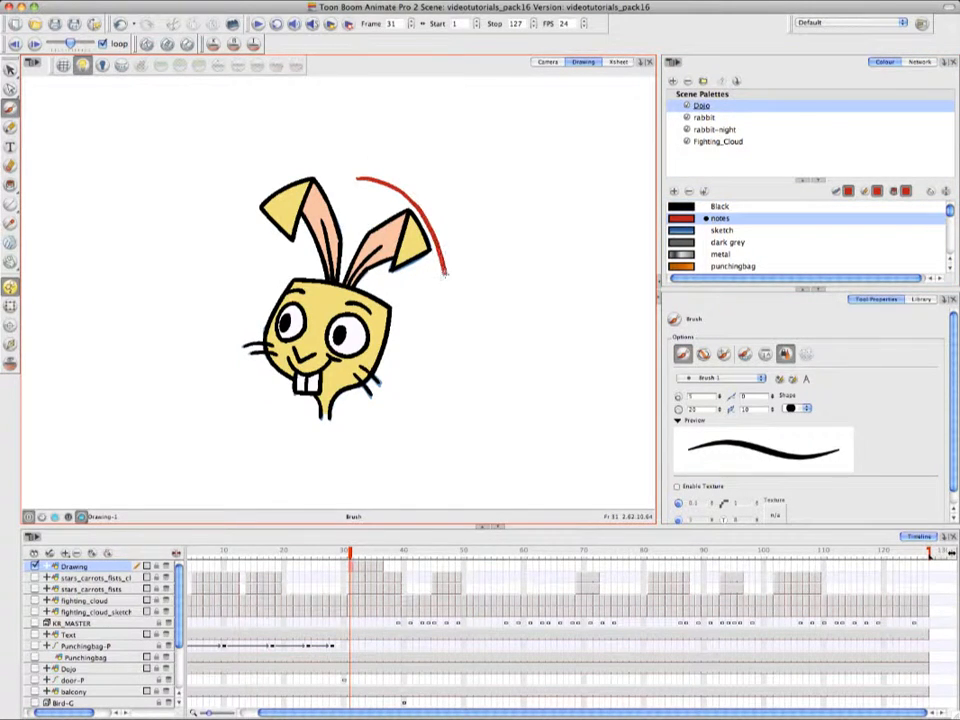
pyautogui.moveTo(376, 196); pyautogui.dragTo(420, 210)
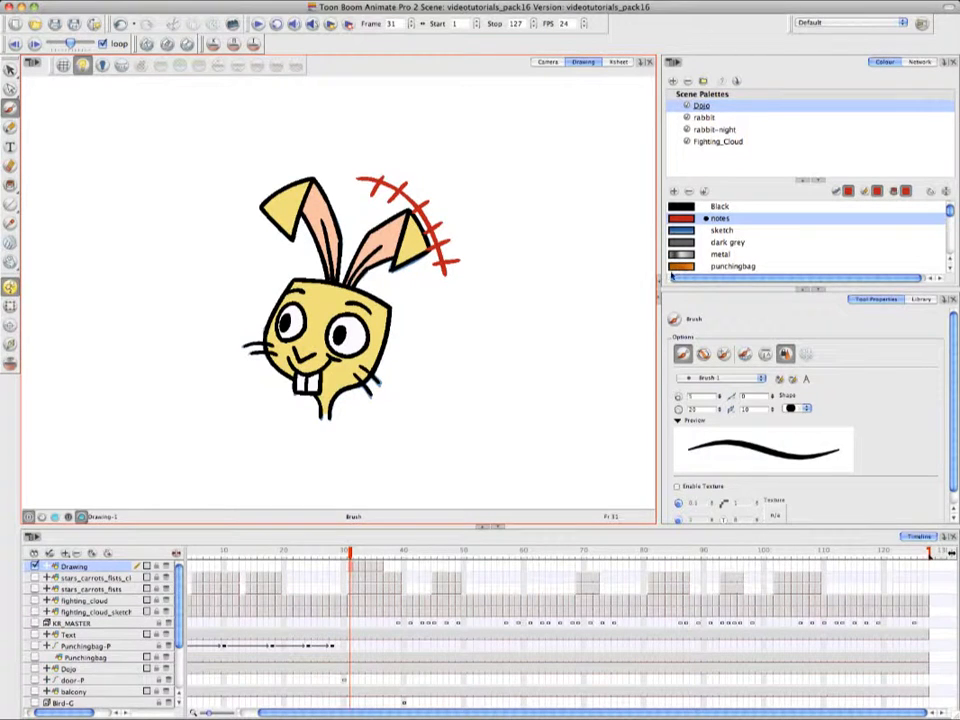
pyautogui.moveTo(384, 322); pyautogui.dragTo(448, 320)
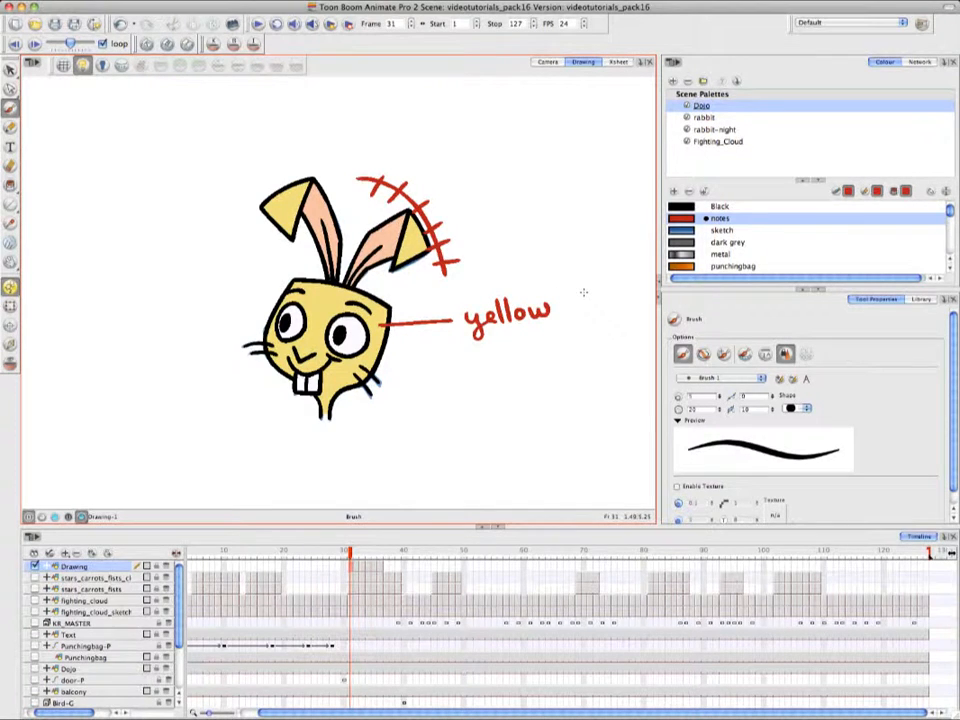
pyautogui.moveTo(518, 340)
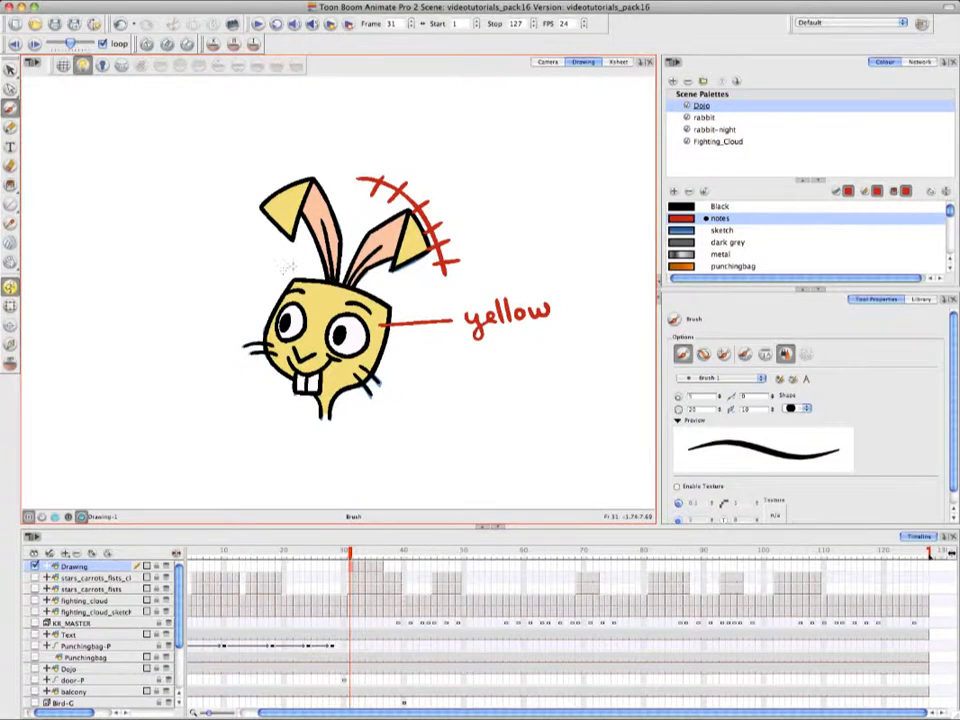
pyautogui.moveTo(300, 264); pyautogui.dragTo(284, 356)
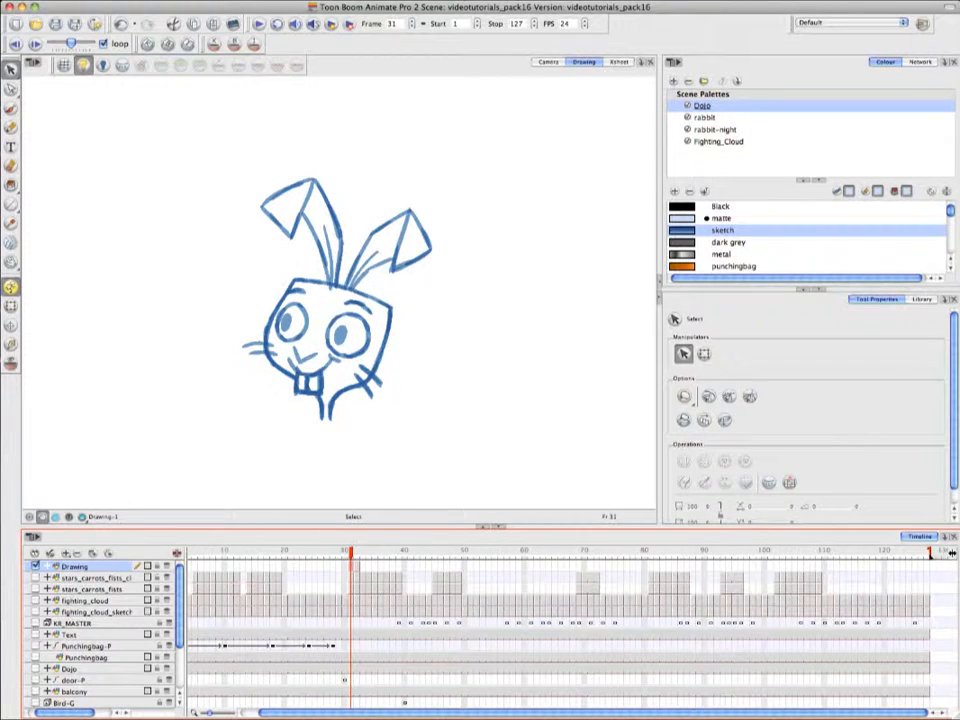
pyautogui.moveTo(582, 168)
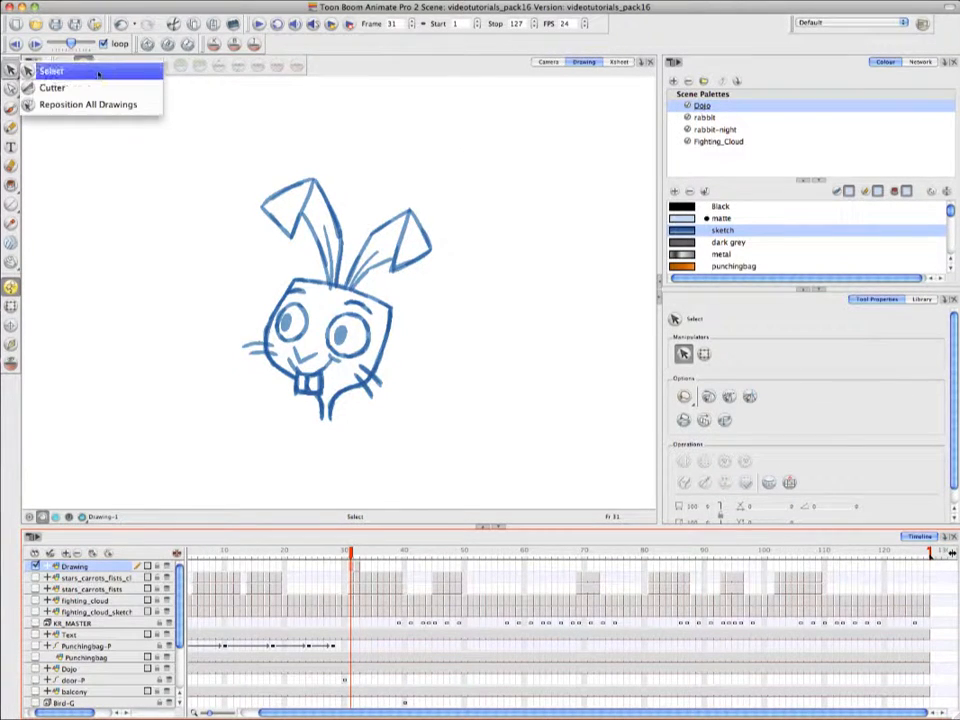
# Select the whole rabbit line drawing with the Select tool.
pyautogui.click(56, 72)
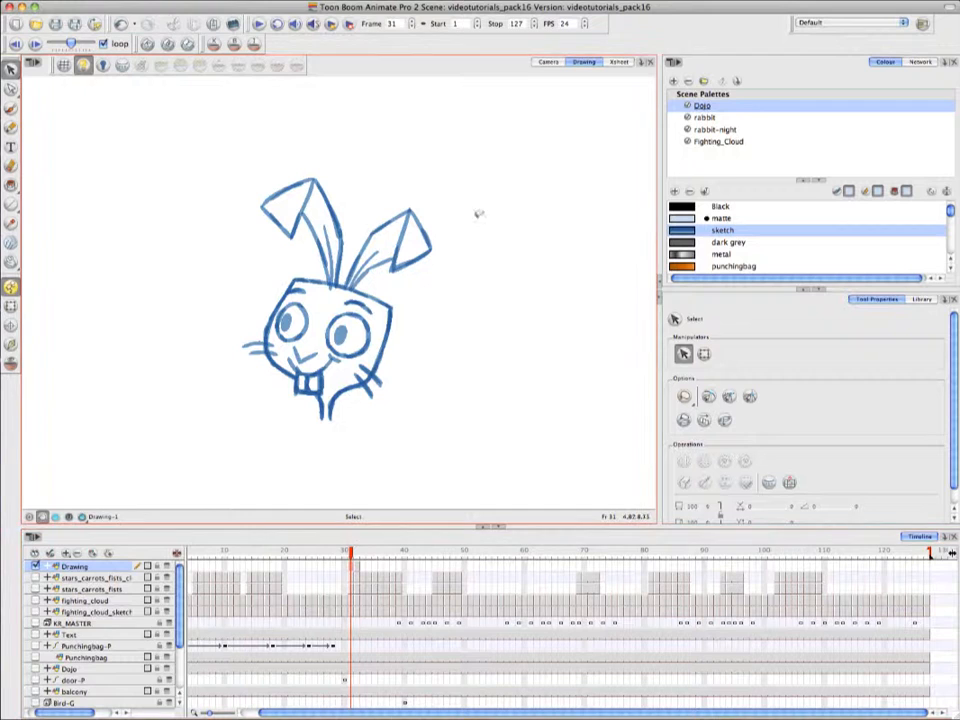
pyautogui.click(340, 300)
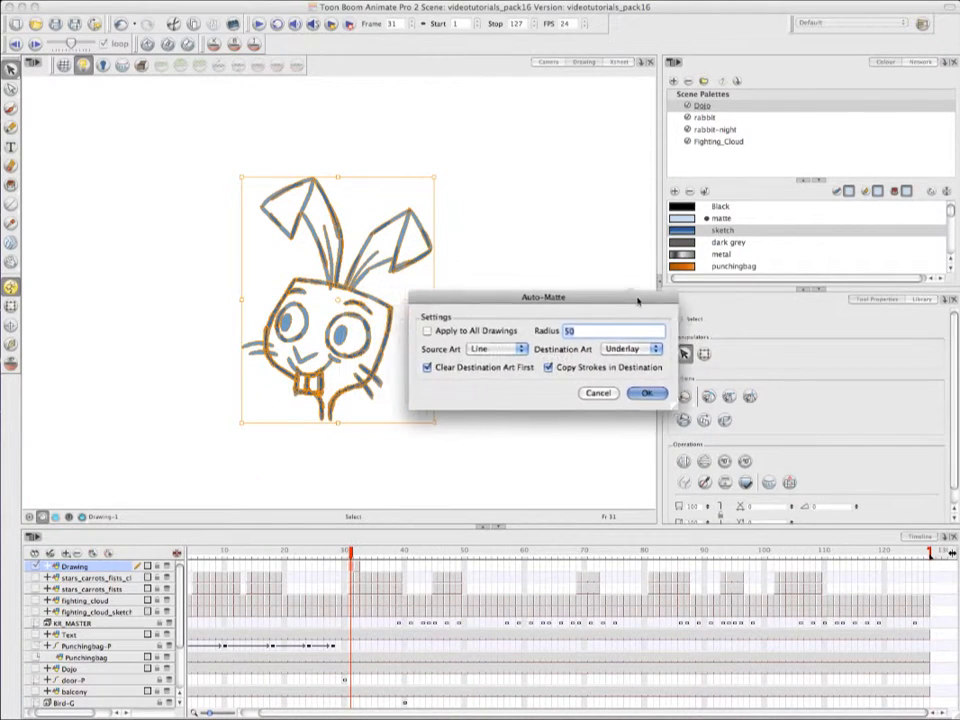
# Generate the auto-matte for all drawings with Underlay as the destination art and confirm.
pyautogui.moveTo(544, 296); pyautogui.dragTo(580, 292)
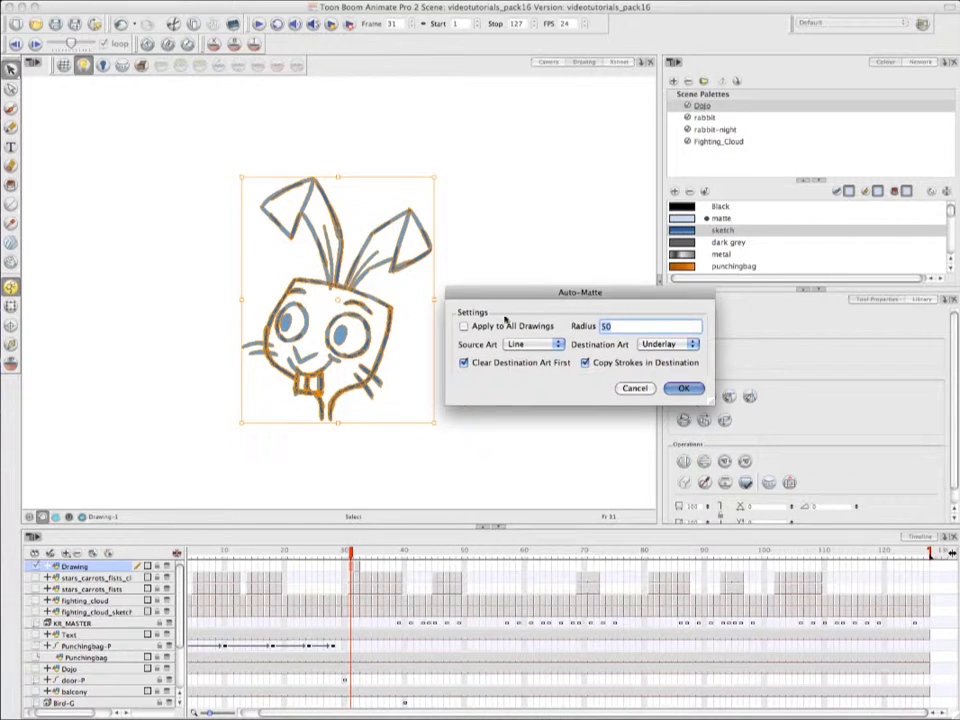
pyautogui.click(464, 326)
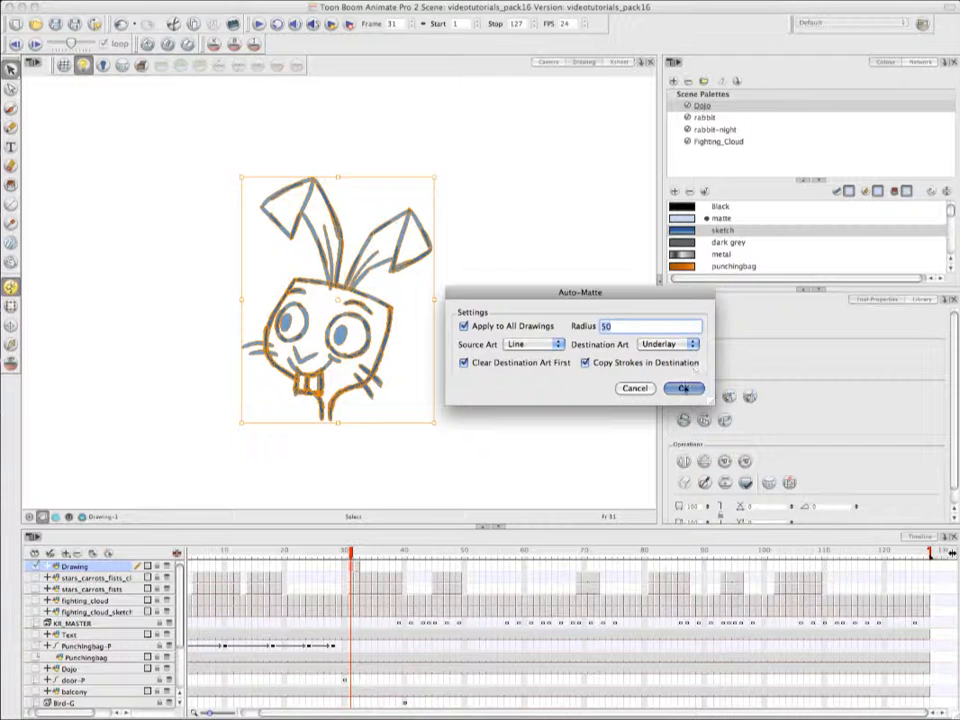
pyautogui.click(684, 388)
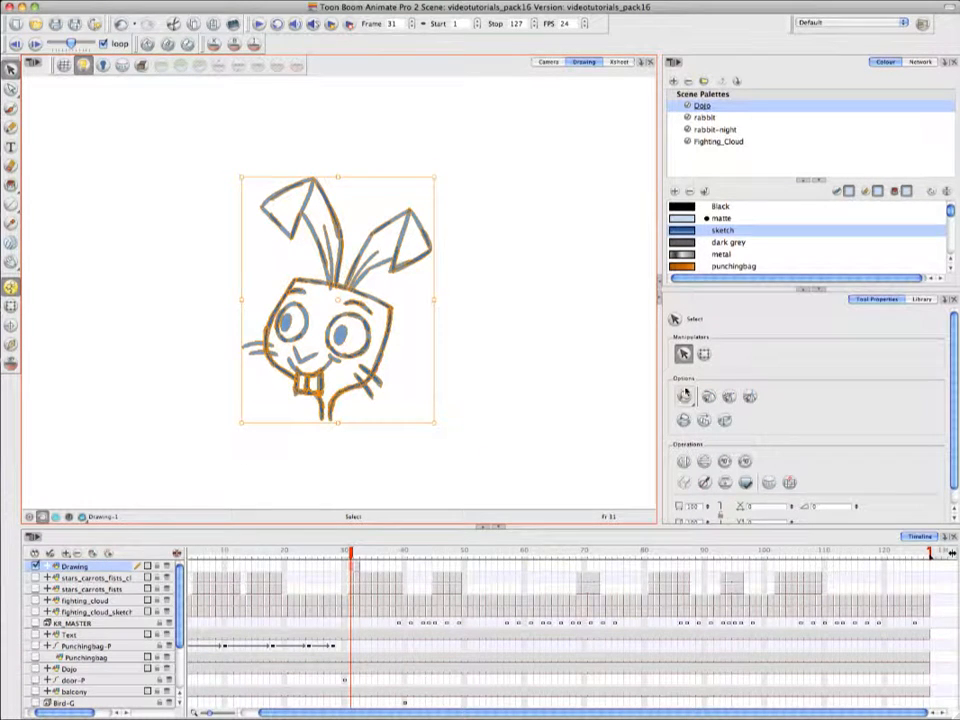